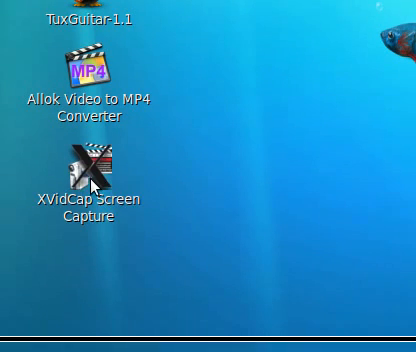
- Open the installation commands notes file from the desktop in gedit
{"action": "left_click", "coordinate": [88, 164]}
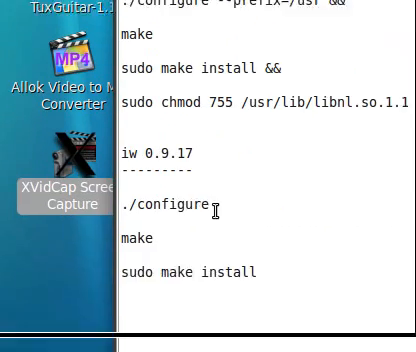
- Scroll down through the libnl 1.1 and iw 0.9.17 command list to review it
{"action": "scroll", "scroll_direction": "down", "scroll_amount": 3}
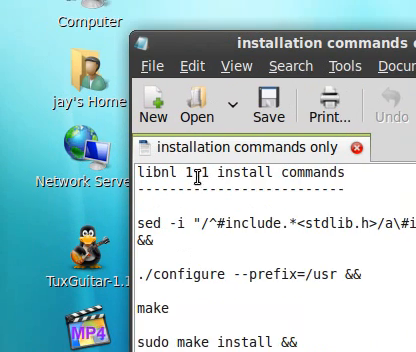
{"action": "scroll", "scroll_direction": "down", "scroll_amount": 3}
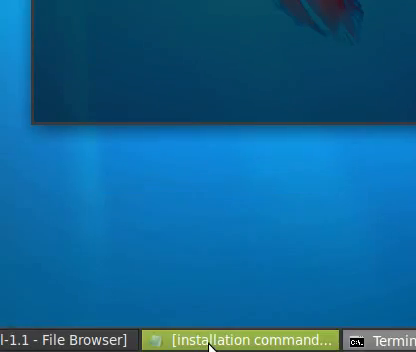
- Paste the libnl sed header fix and ./configure --prefix=/usr && make into the terminal
{"action": "left_click", "coordinate": [244, 340]}
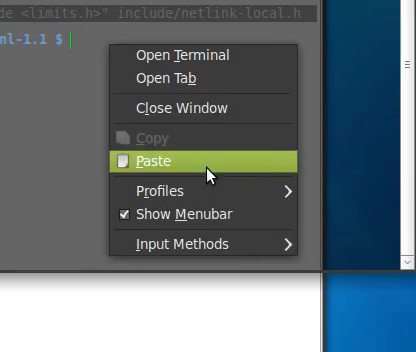
{"action": "left_click", "coordinate": [140, 160]}
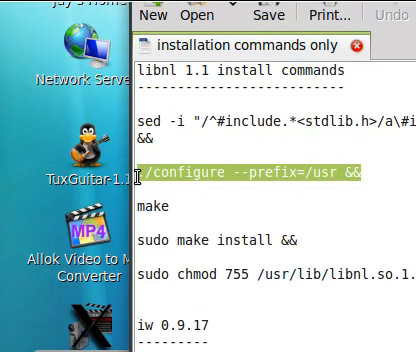
{"action": "scroll", "scroll_direction": "down", "scroll_amount": 3}
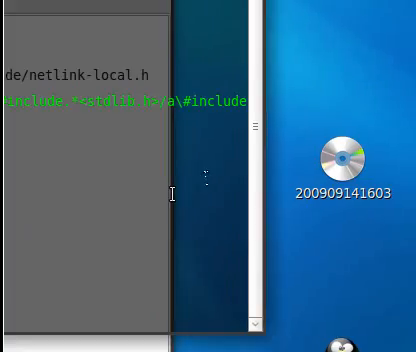
{"action": "right_click", "coordinate": [176, 196]}
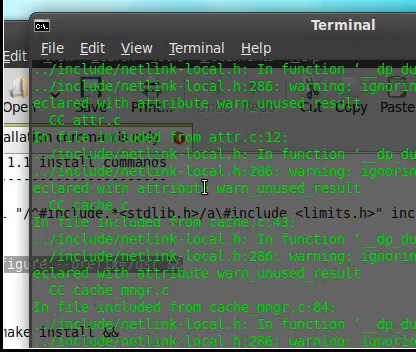
- Scroll through the libnl make output as it compiles with unused-result warnings
{"action": "scroll", "scroll_direction": "down", "scroll_amount": 3}
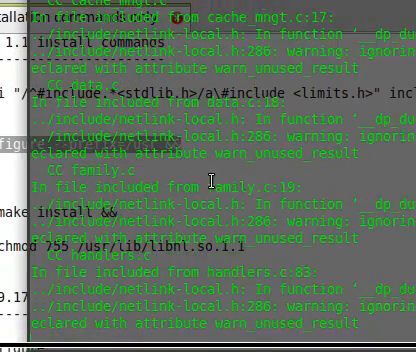
{"action": "scroll", "scroll_direction": "down", "scroll_amount": 3}
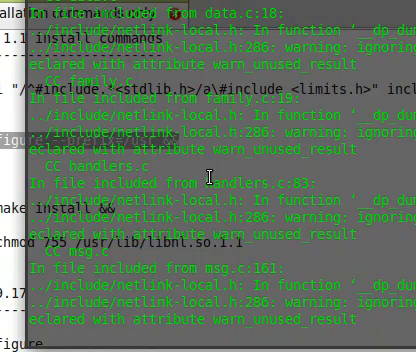
{"action": "scroll", "scroll_direction": "down", "scroll_amount": 3}
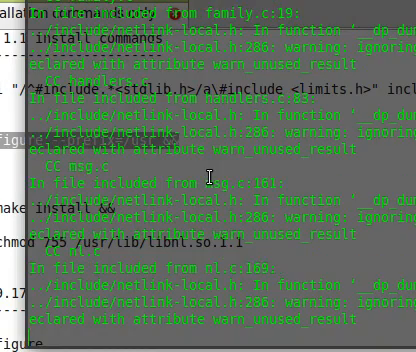
{"action": "scroll", "scroll_direction": "down", "scroll_amount": 3}
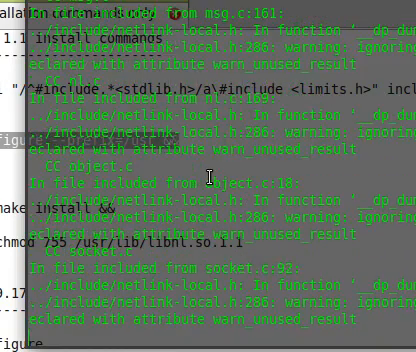
{"action": "scroll", "scroll_direction": "down", "scroll_amount": 3}
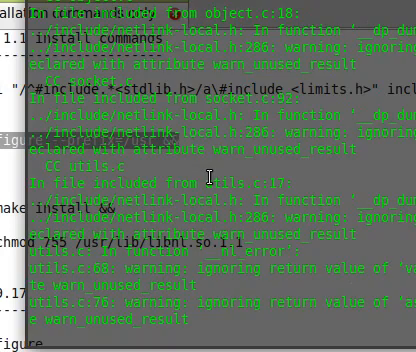
{"action": "scroll", "scroll_direction": "down", "scroll_amount": 3}
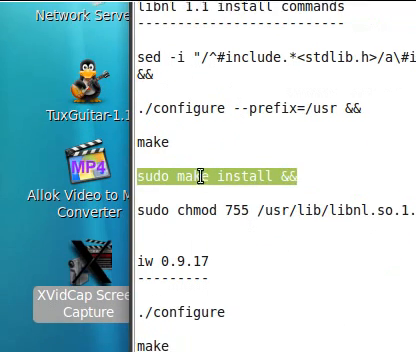
- Paste sudo make install && sudo chmod 755 /usr/lib/libnl.so.1.1 into the terminal
{"action": "right_click", "coordinate": [240, 178]}
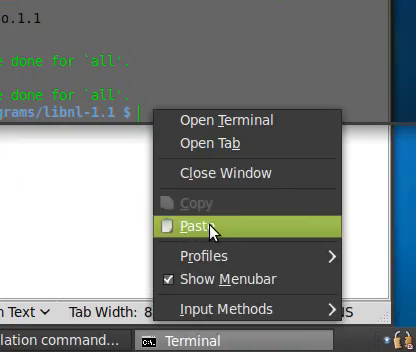
{"action": "left_click", "coordinate": [214, 220]}
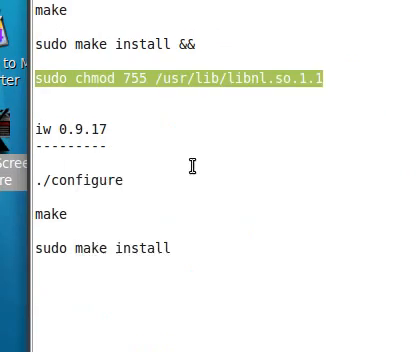
{"action": "scroll", "scroll_direction": "down", "scroll_amount": 3}
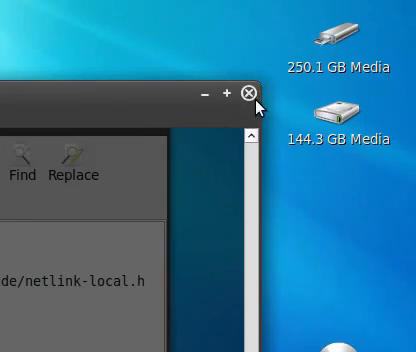
- Close the gedit notes window, leaving the terminal for the iw-0.9.17 folder
{"action": "left_click", "coordinate": [248, 92]}
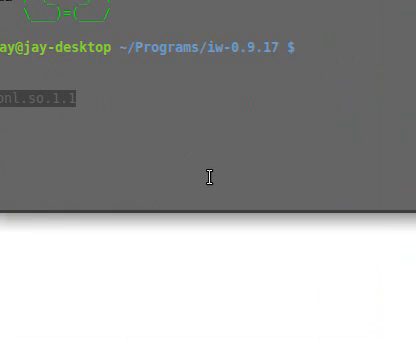
- Run ./configure, make and sudo make install inside the iw-0.9.17 directory
{"action": "type", "text": "./configu"}
{"action": "type", "text": "make"}
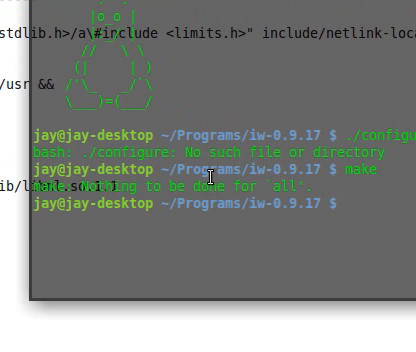
{"action": "type", "text": "sudo make install"}
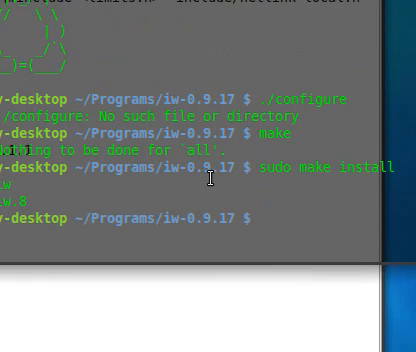
- Run iw --version to confirm the installed iw tool responds
{"action": "type", "text": "iw"}
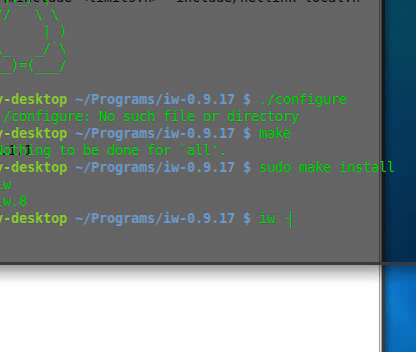
{"action": "type", "text": "--"}
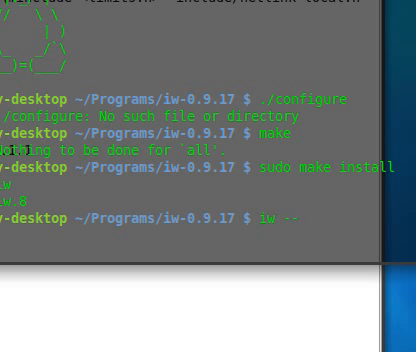
{"action": "type", "text": "vers"}
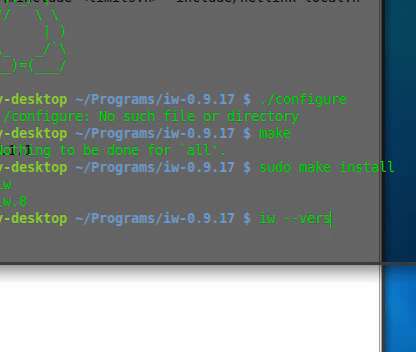
{"action": "type", "text": "ion"}
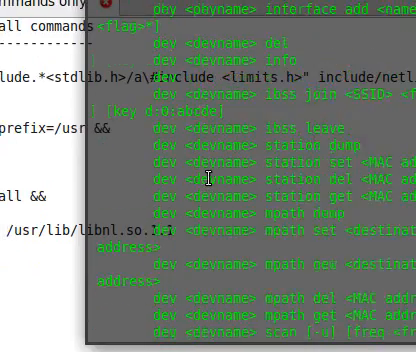
- View the iw manual page with man iw, read to its end and quit with q
{"action": "scroll", "scroll_direction": "down", "scroll_amount": 3}
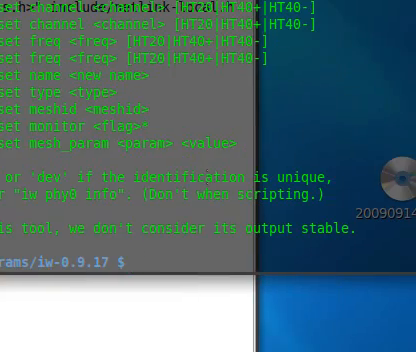
{"action": "type", "text": "man iw"}
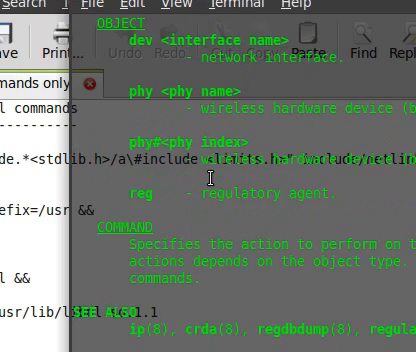
{"action": "scroll", "scroll_direction": "down", "scroll_amount": 3}
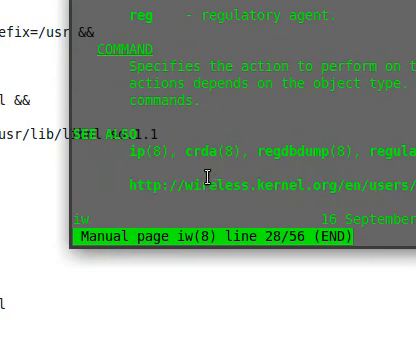
{"action": "key", "text": "q"}
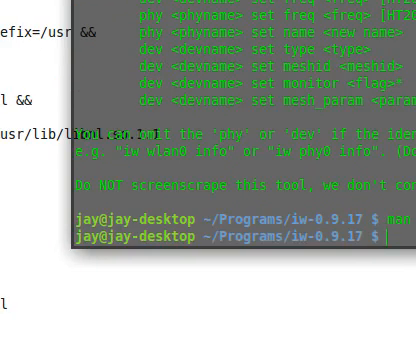